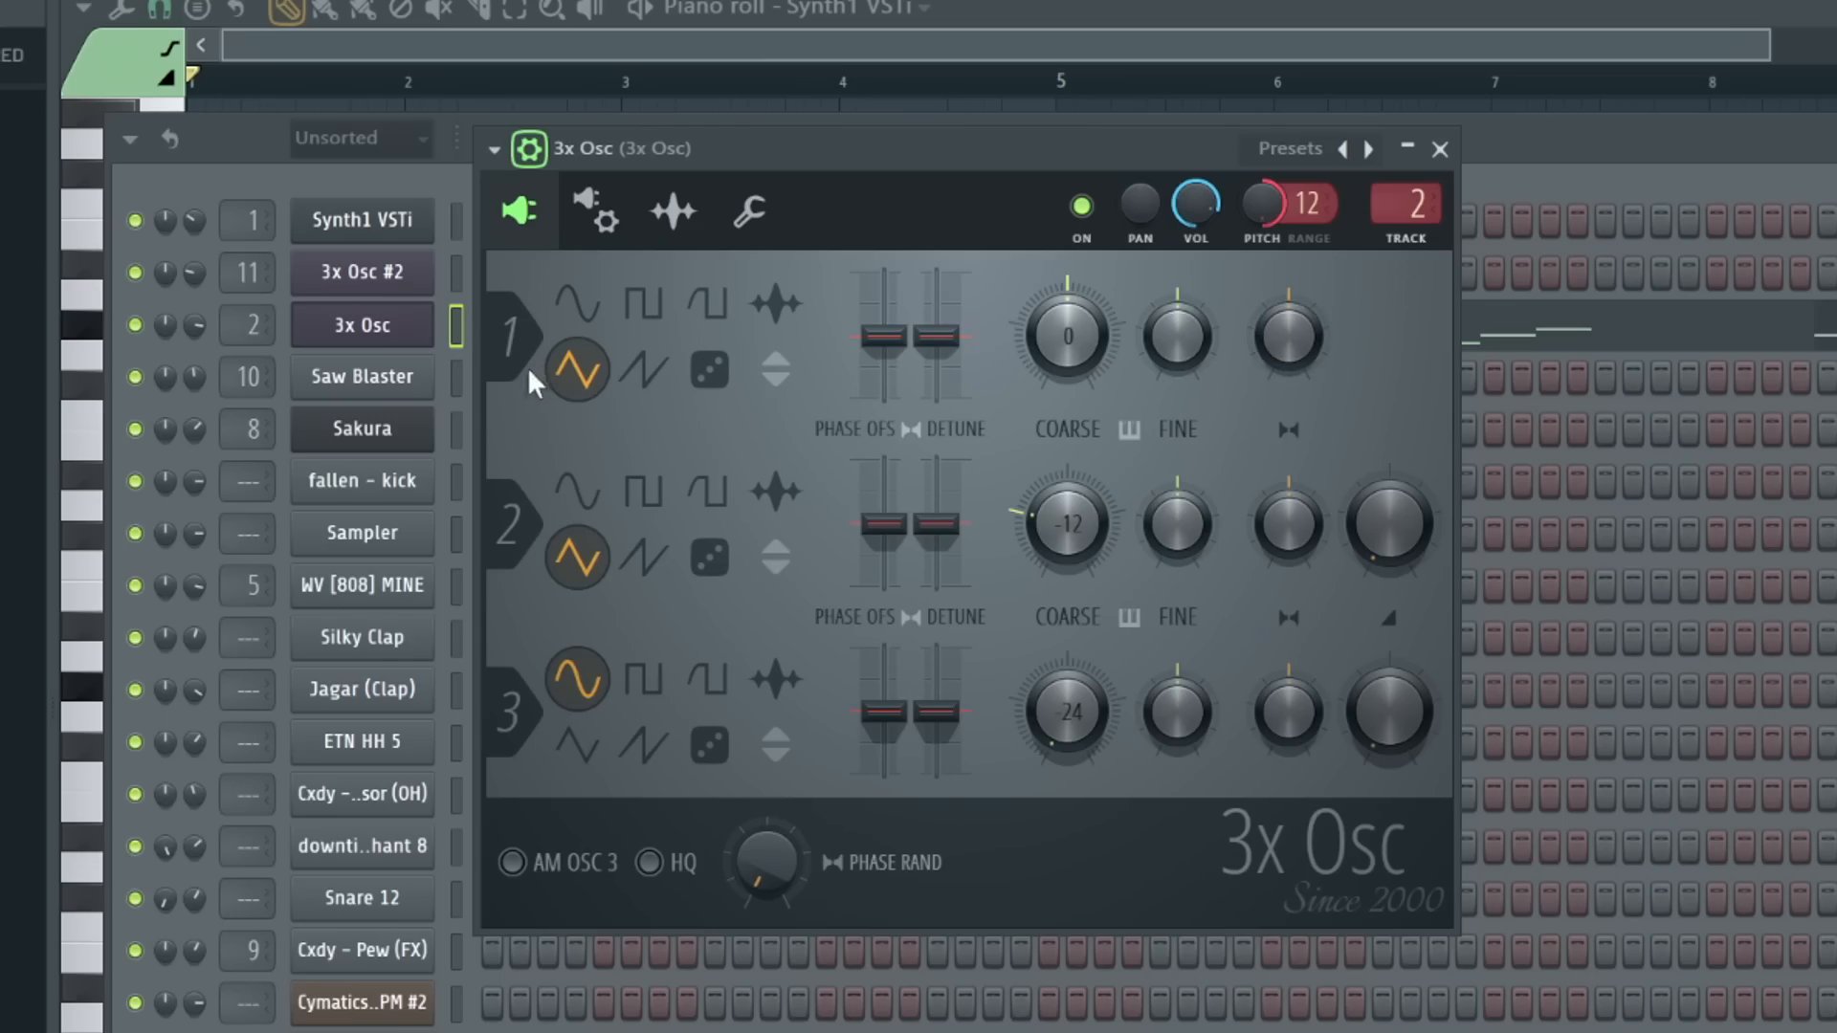
Step: Show the 3x Osc mixer insert with its two EQs, Crystalline and Comeback Kid
left_click(595, 213)
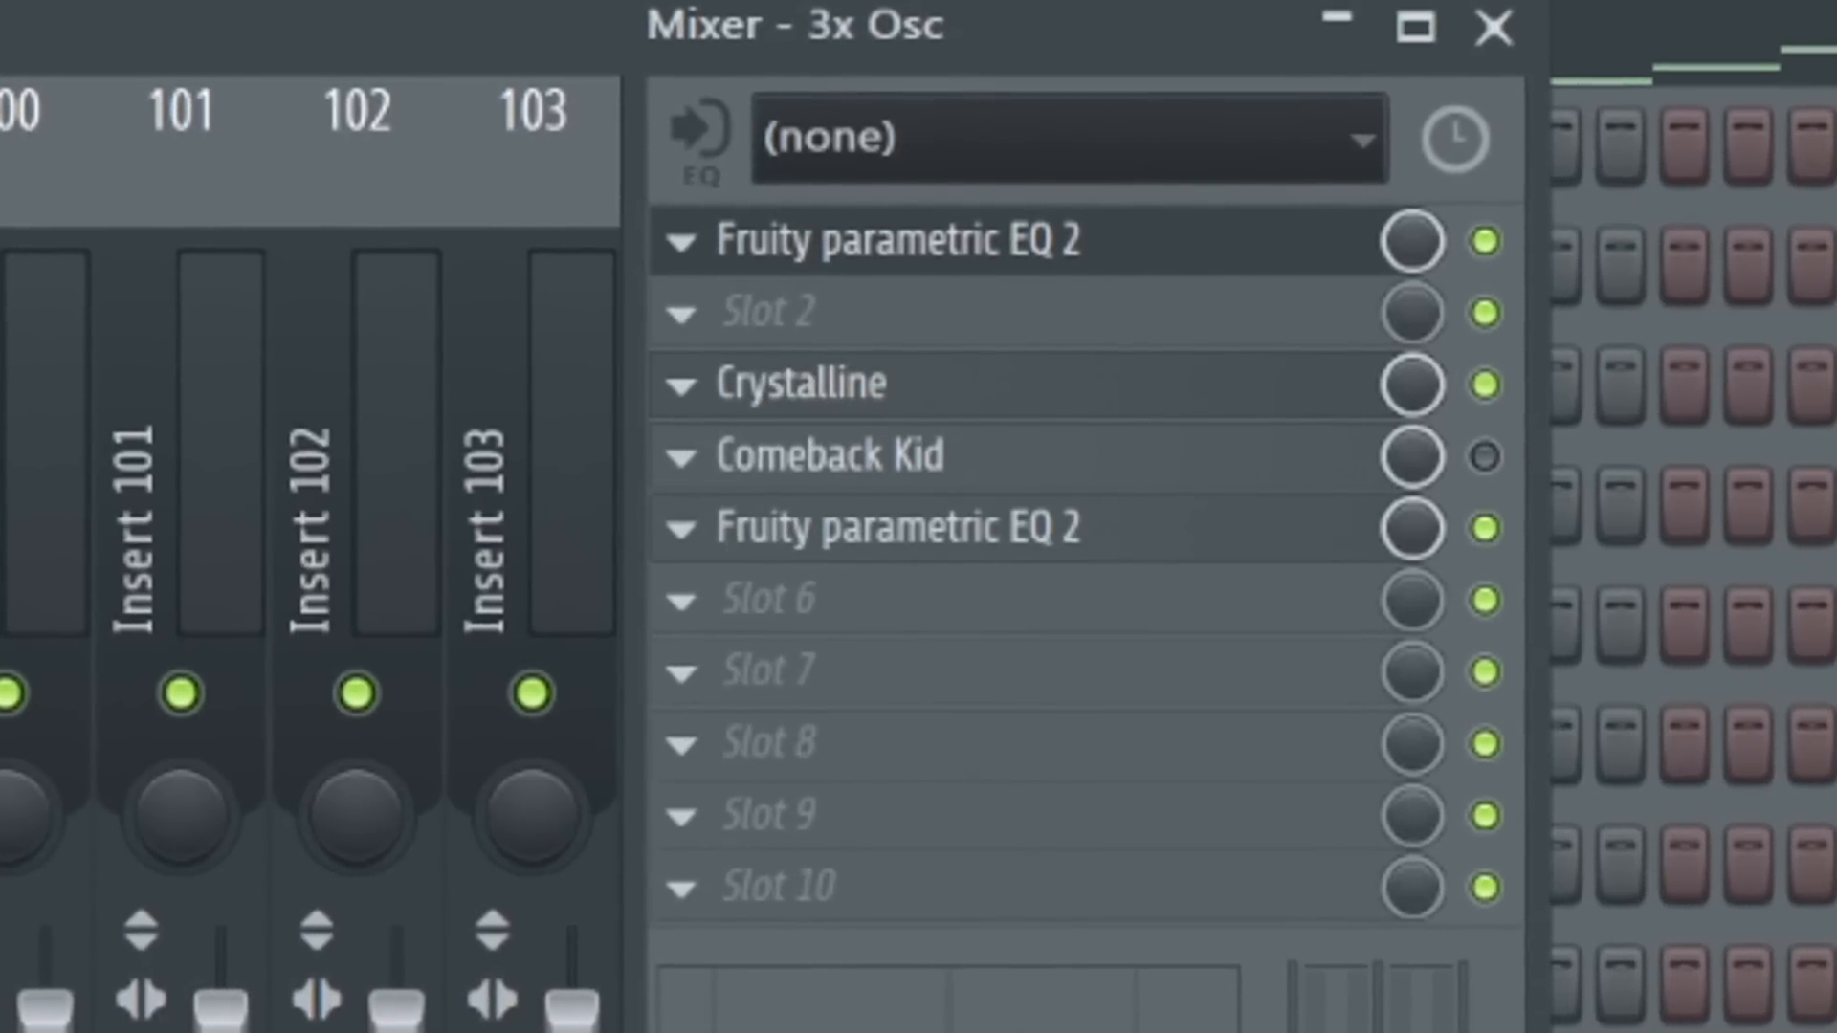
Step: View the first Fruity parametric EQ 2 curve, then the 3x Osc melody notes (E3–E5)
left_click(800, 382)
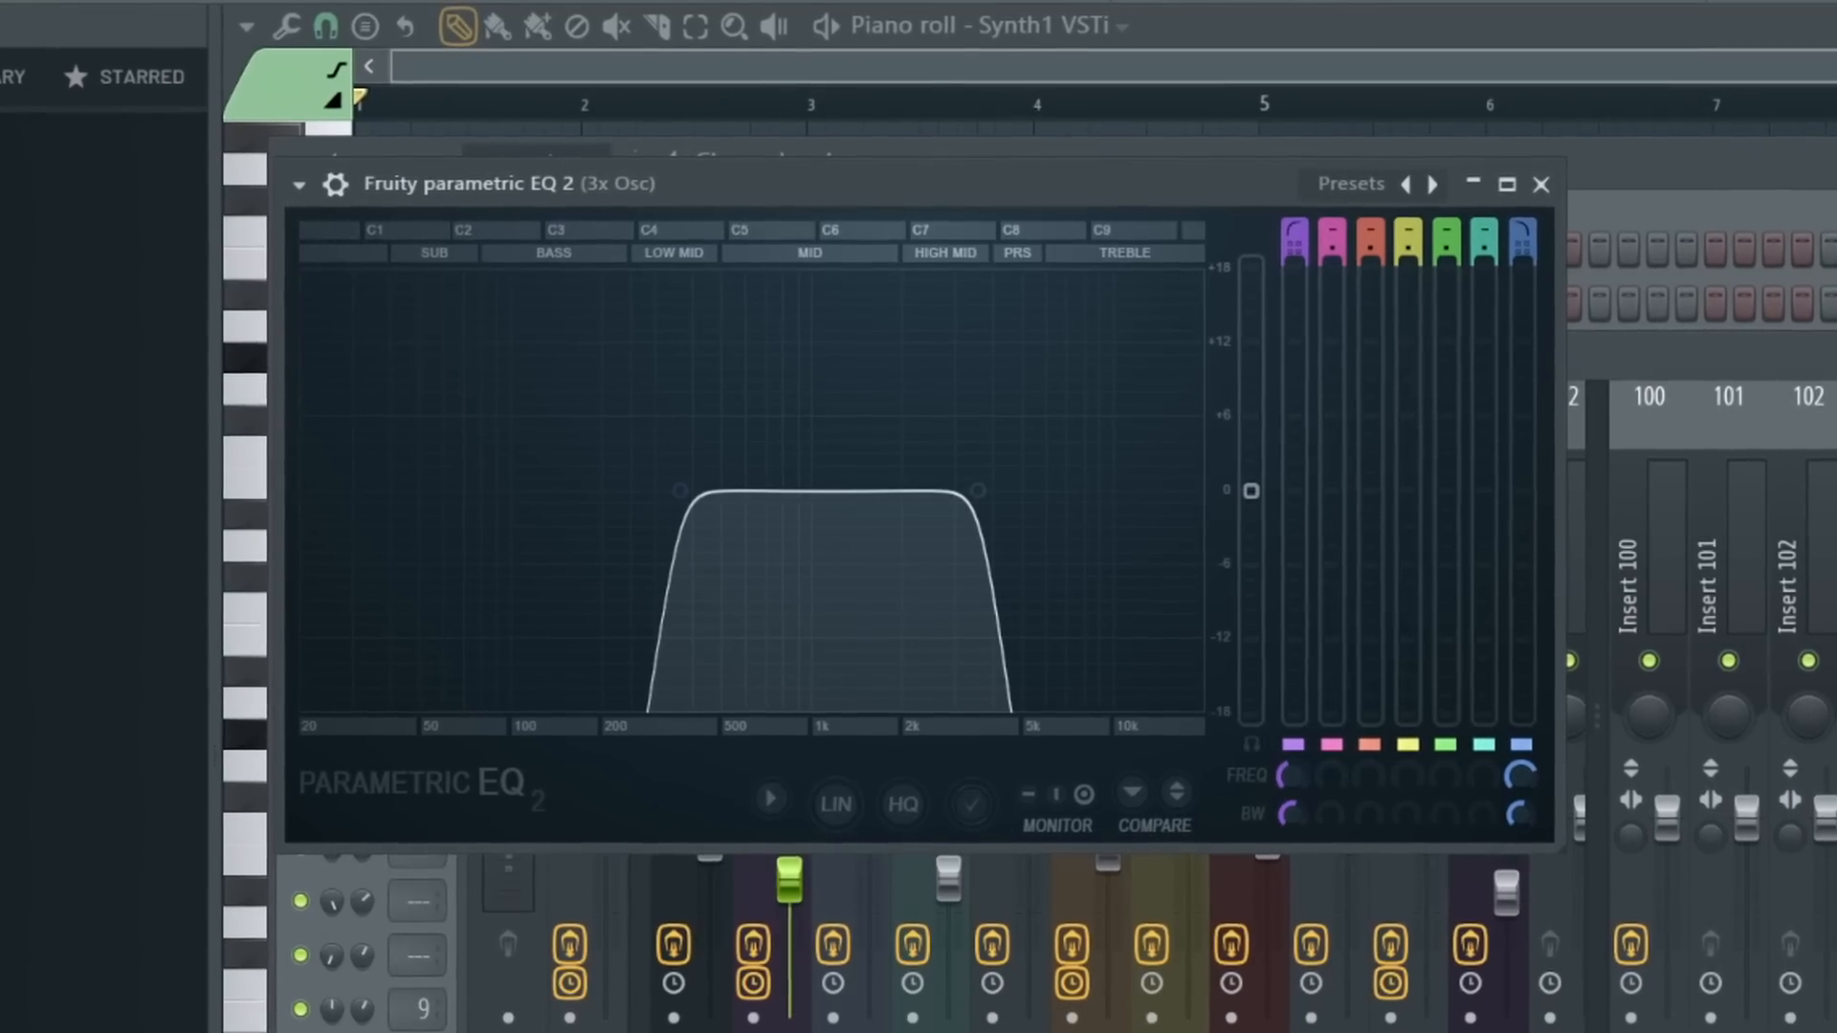
left_click(1542, 184)
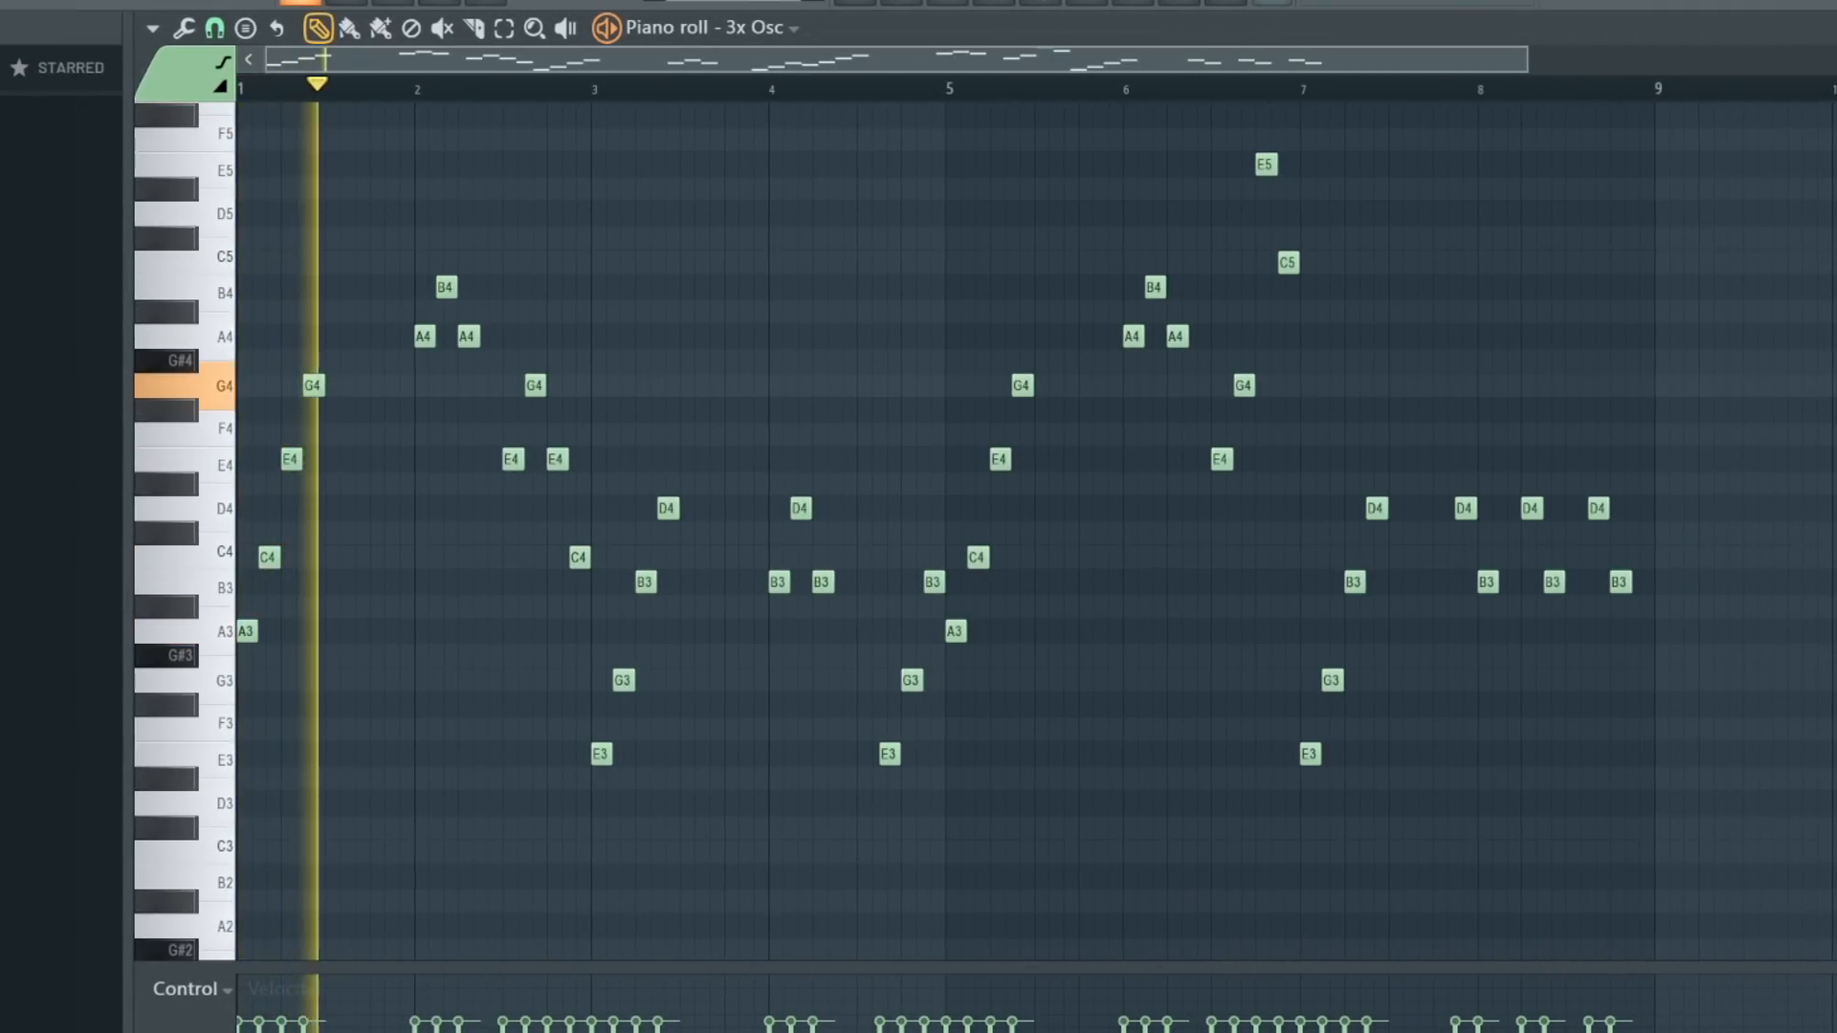
Step: Show the Sakura plugin loaded with the FLUTE Plastic Tubular DS preset
left_click(534, 86)
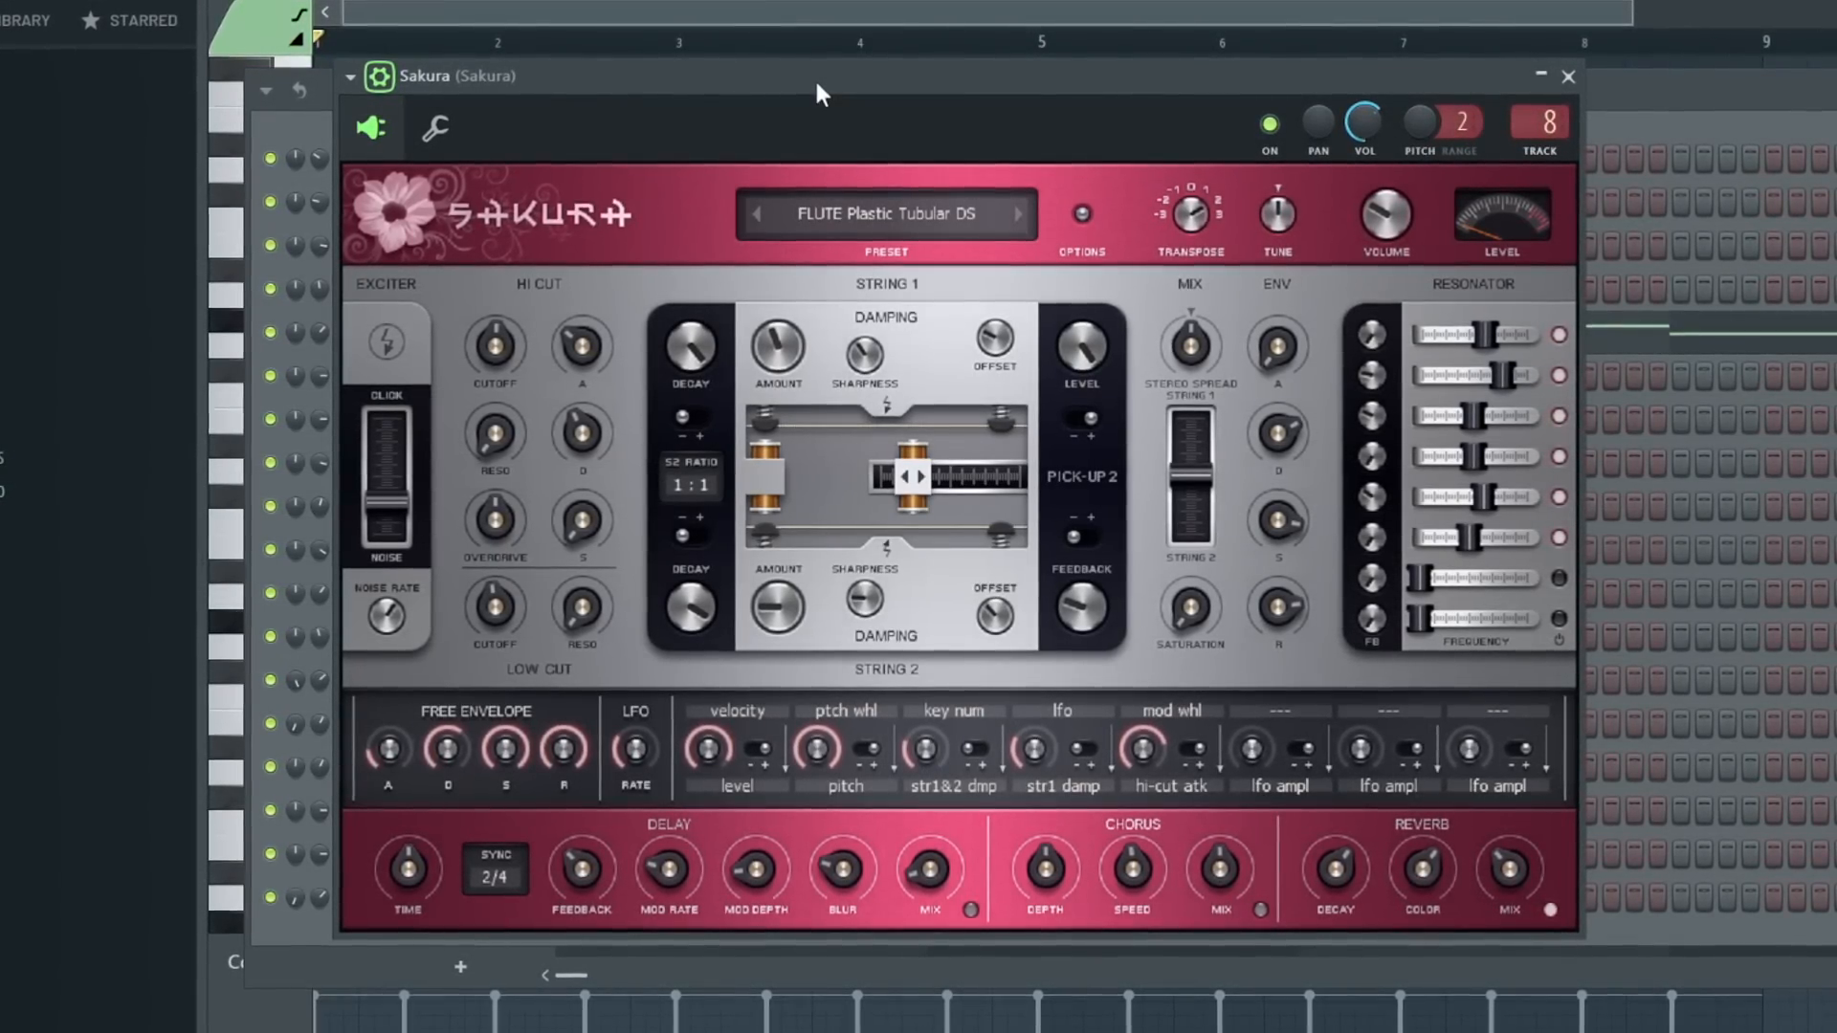
Step: Show Sakura's mixer chain (EQ, Crystalline, Stereo Shaper, ValhallaSupermassive) and its band-pass EQ curve
left_click(1567, 76)
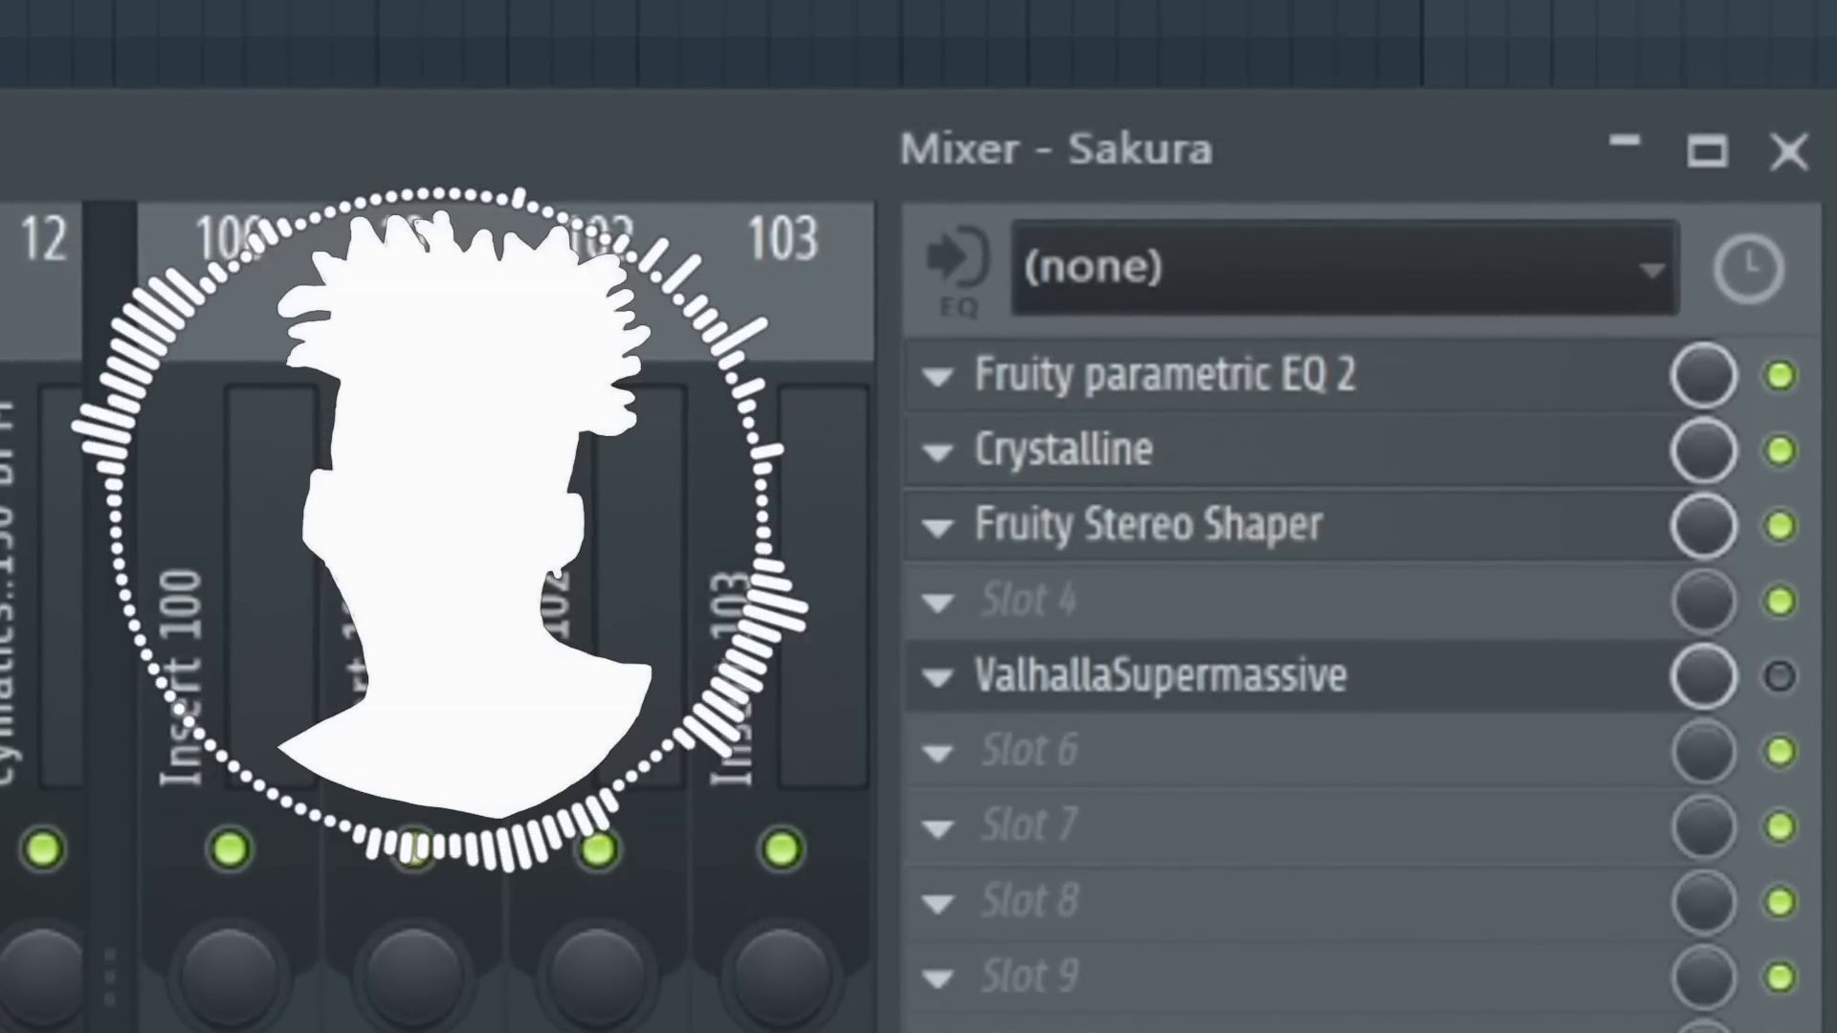
left_click(1166, 373)
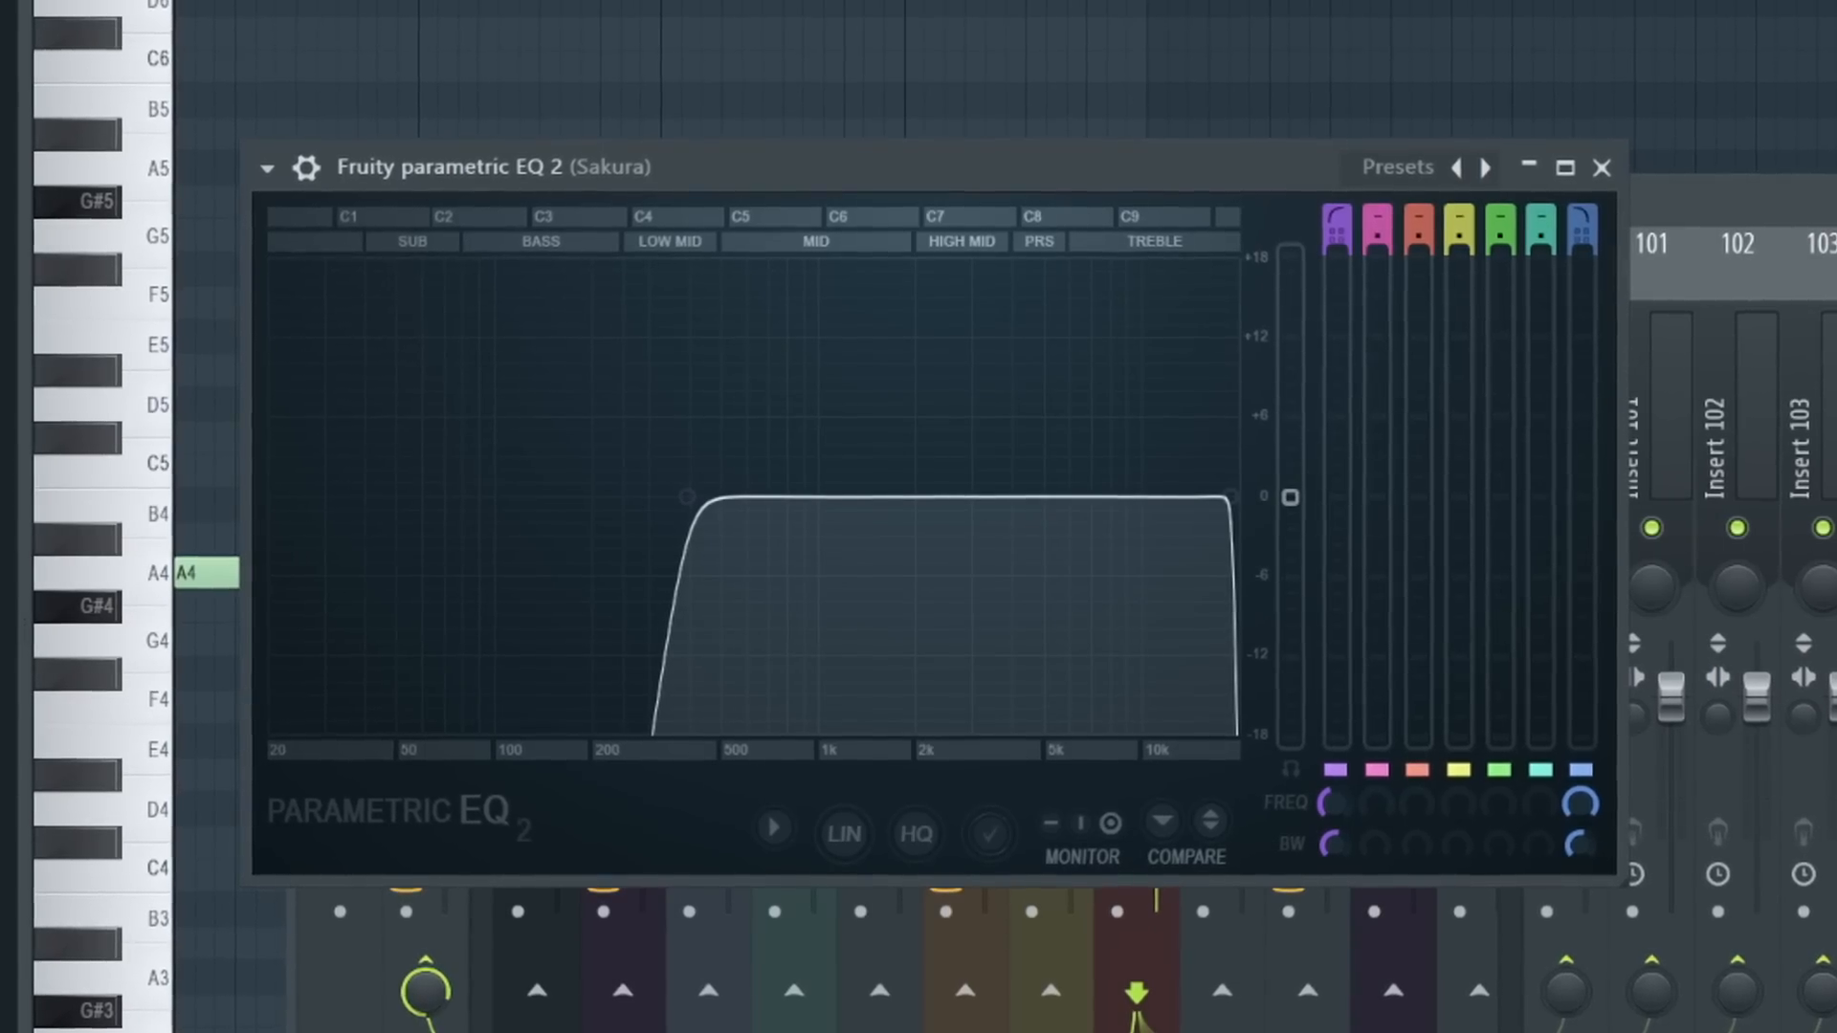